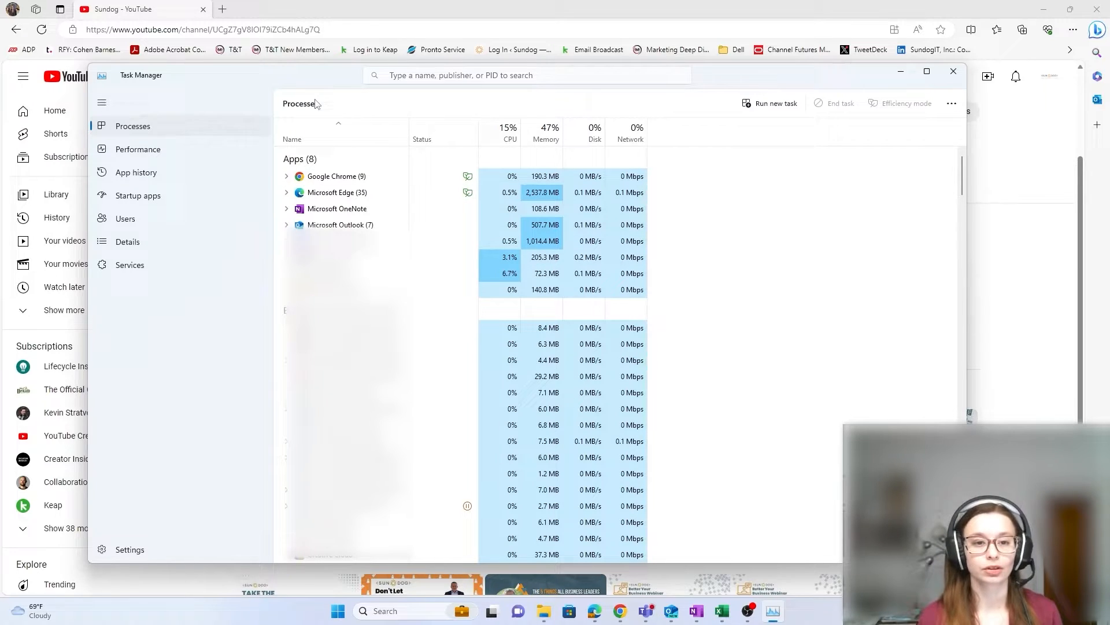
pyautogui.moveTo(367, 163)
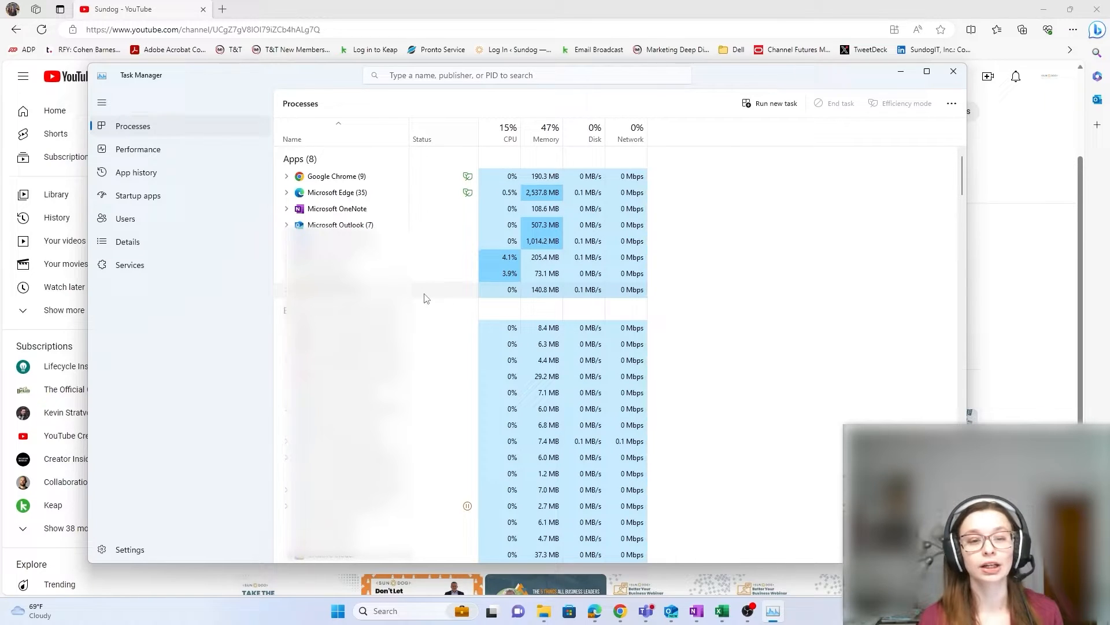
pyautogui.moveTo(441, 274)
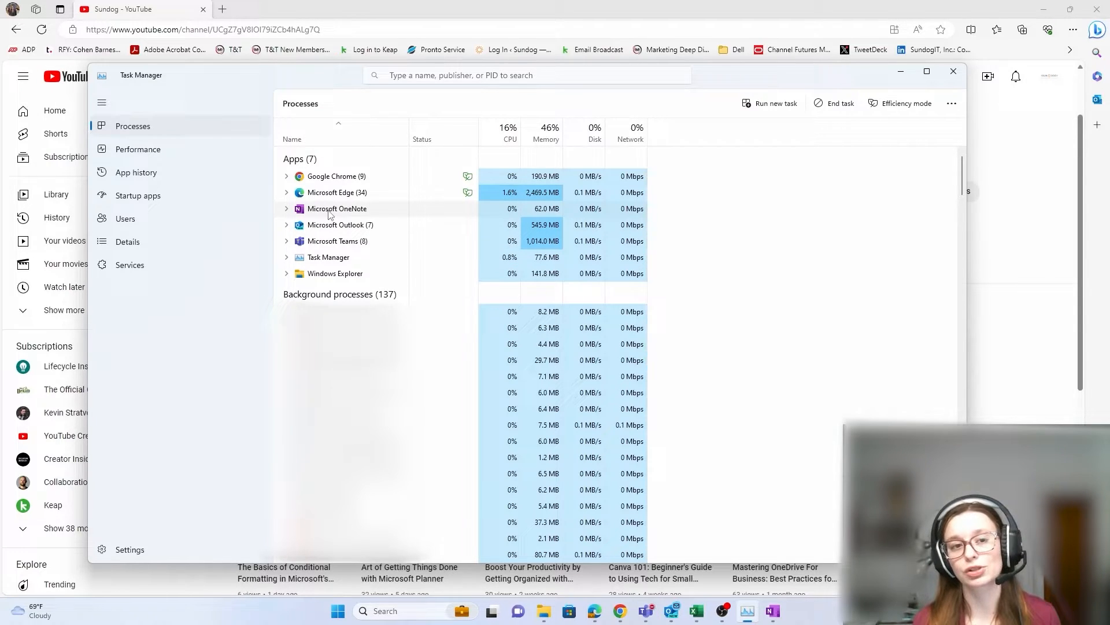
# End the Microsoft OneNote app, leaving six running apps.
pyautogui.rightClick(337, 208)
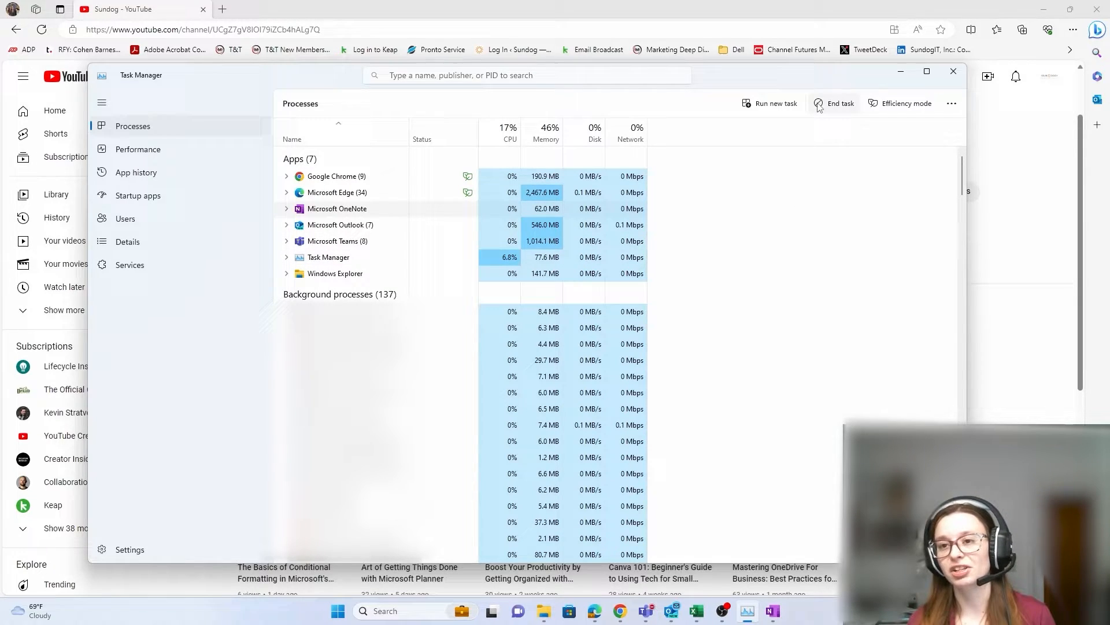
pyautogui.moveTo(840, 107)
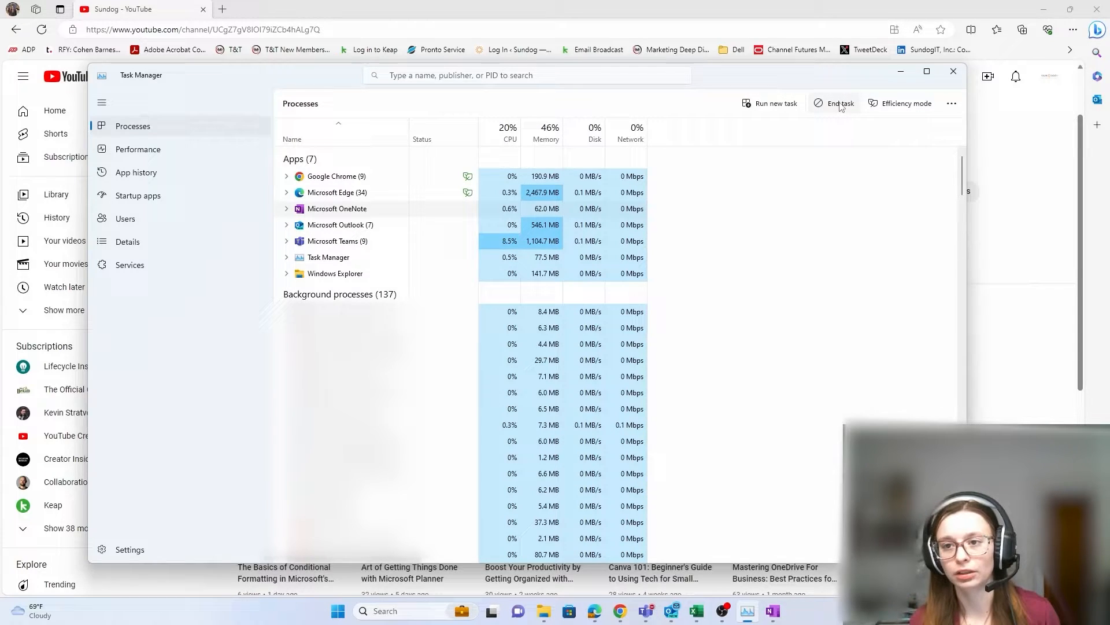
pyautogui.click(839, 103)
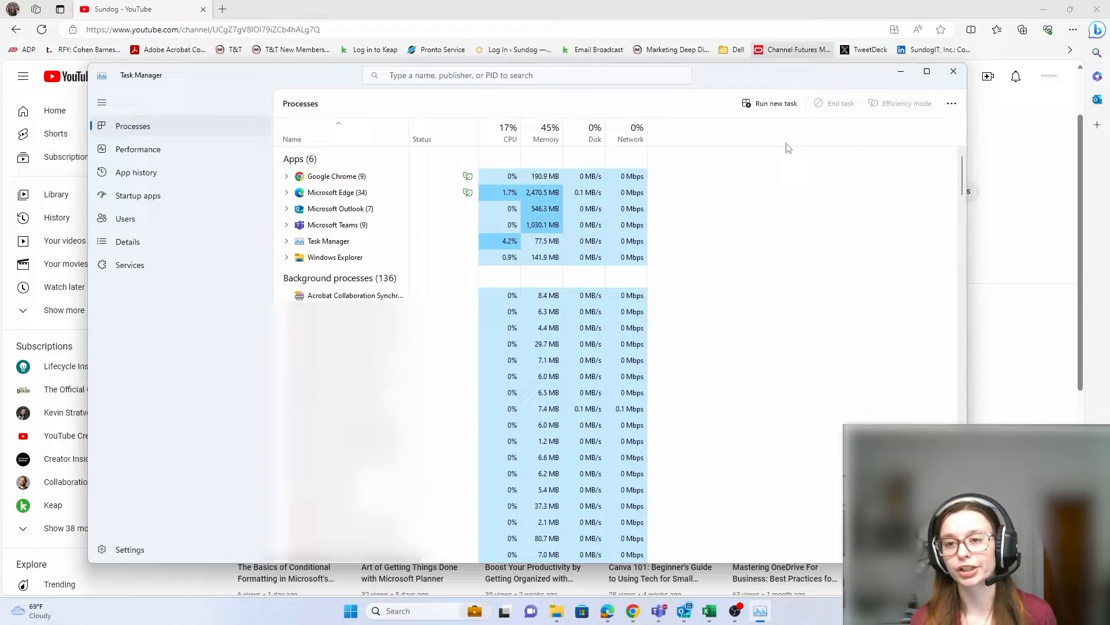
pyautogui.moveTo(782, 109)
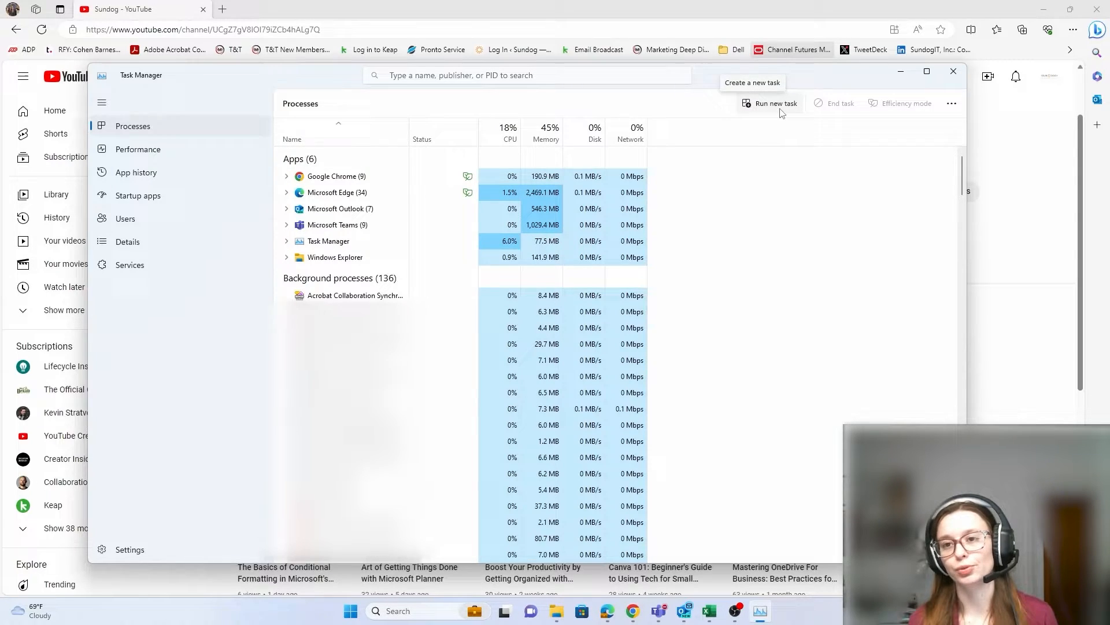
# Start Run new task to relaunch OneNote.
pyautogui.click(775, 103)
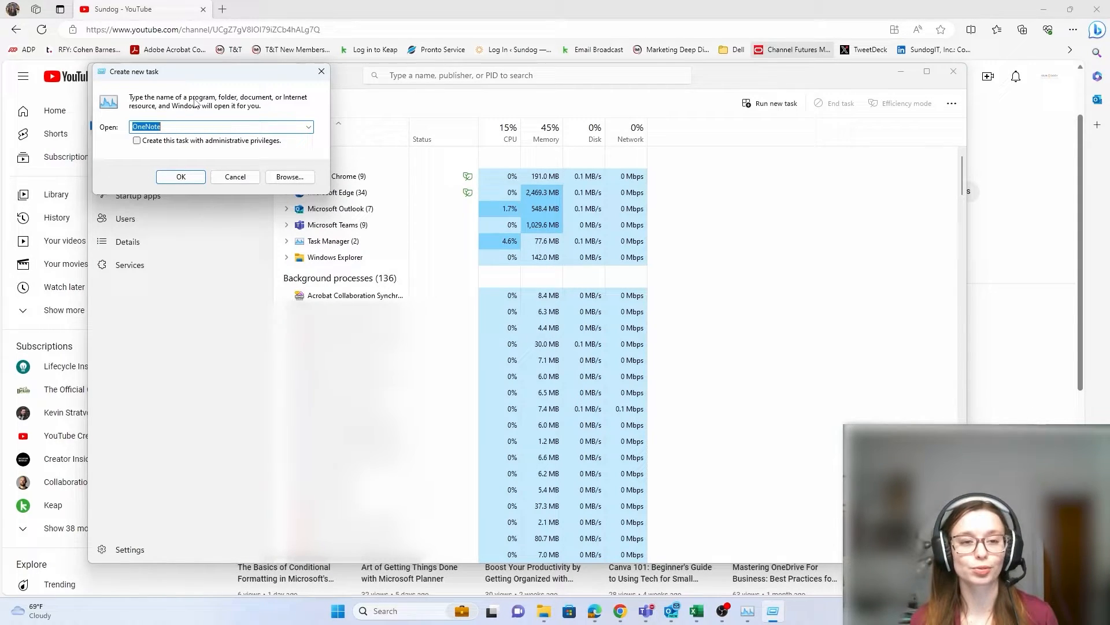
pyautogui.moveTo(288, 137)
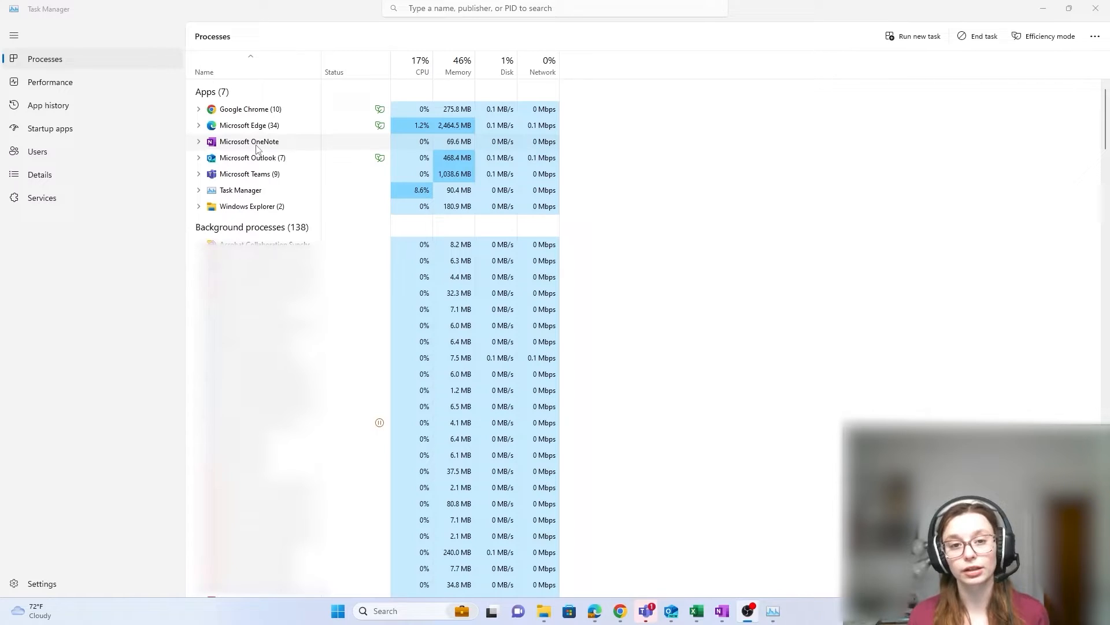
# Review Microsoft OneNote's right-click options before ending it again.
pyautogui.rightClick(248, 142)
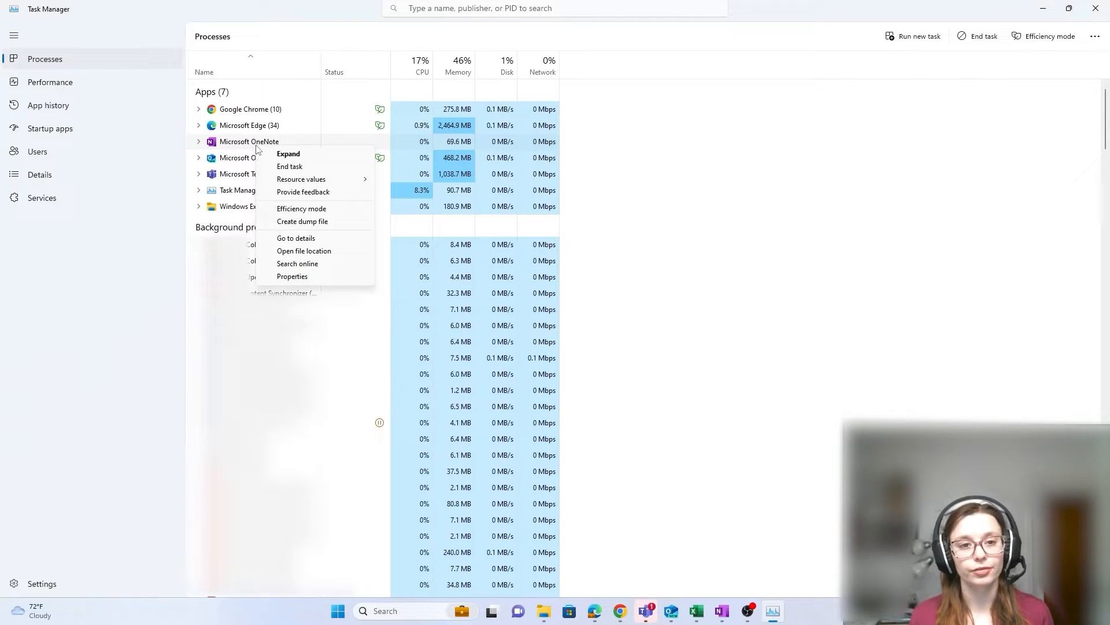
pyautogui.click(250, 141)
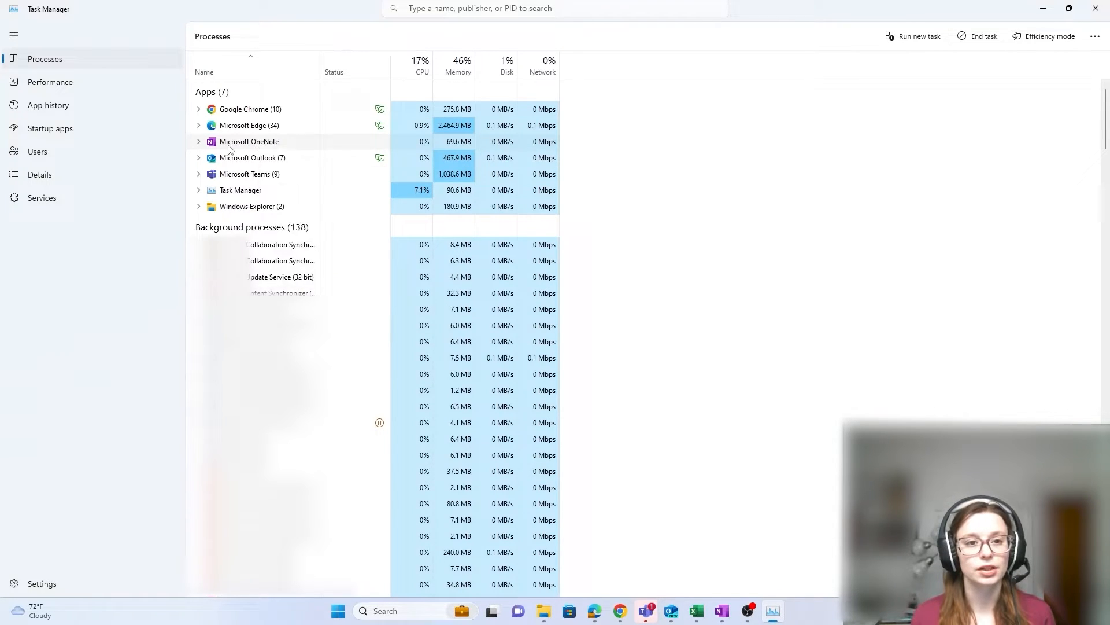
pyautogui.rightClick(249, 141)
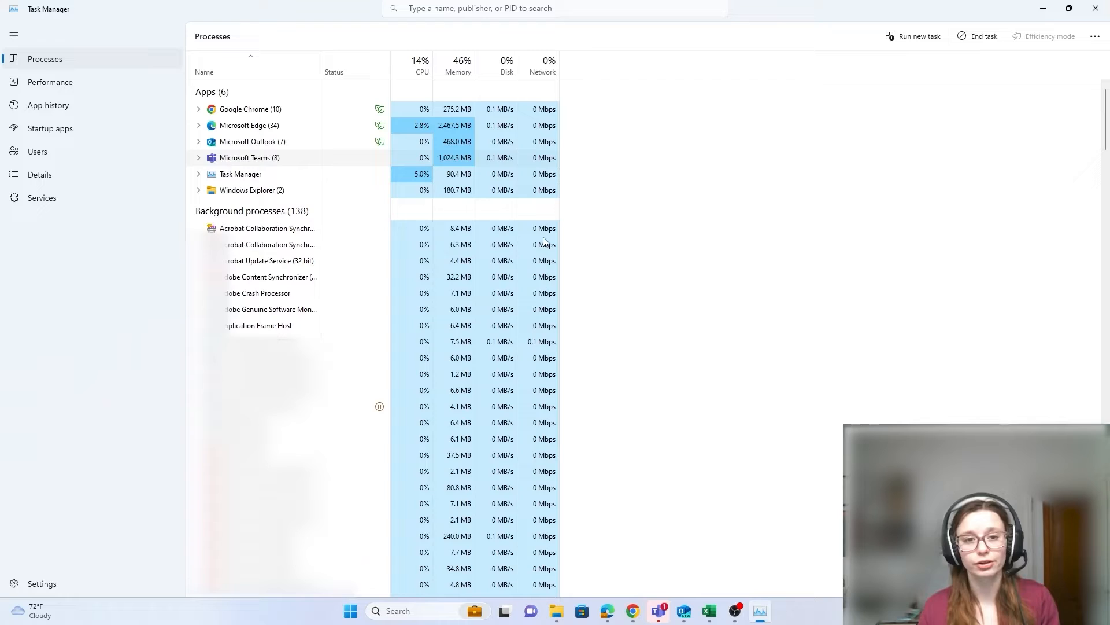
# Show the Adobe Content Synchronizer's file location, the CoreSync folder, in File Explorer.
pyautogui.rightClick(273, 277)
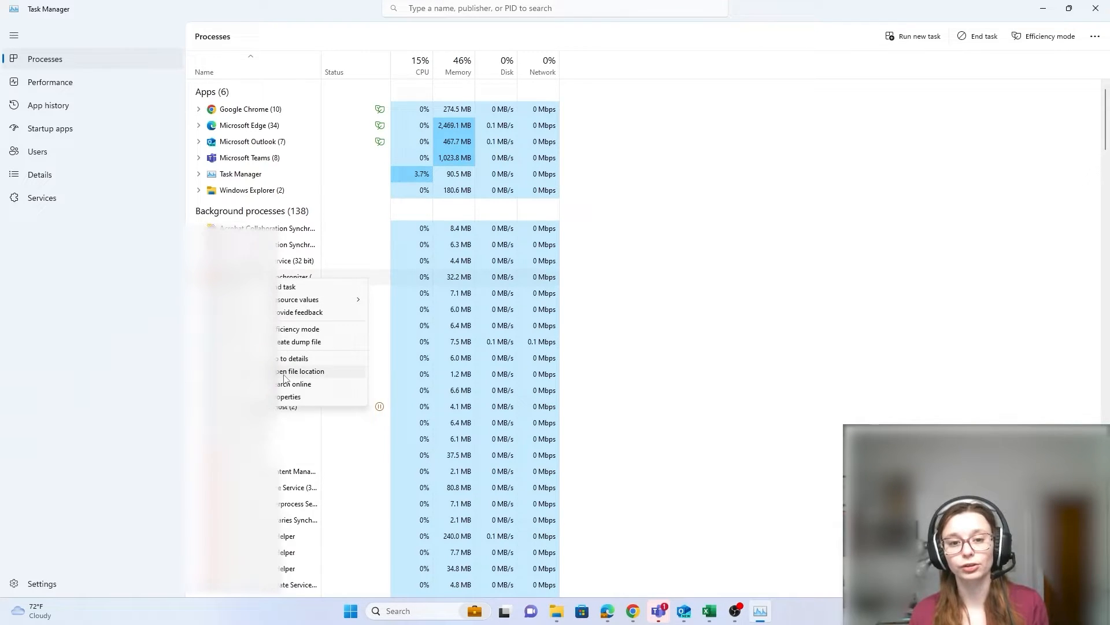
pyautogui.click(300, 371)
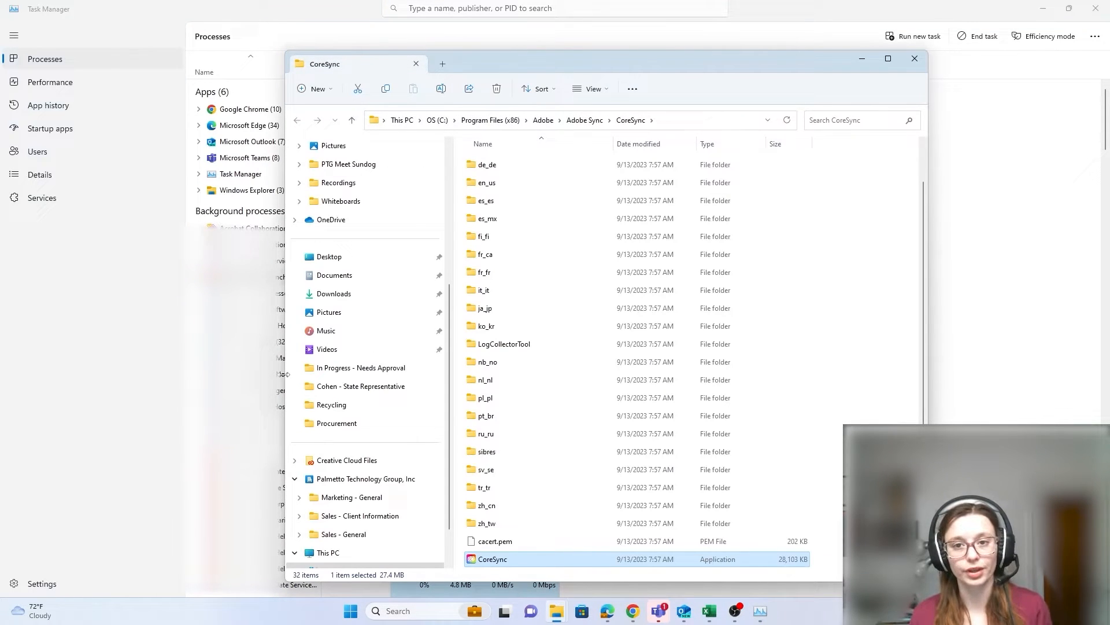
pyautogui.moveTo(942, 191)
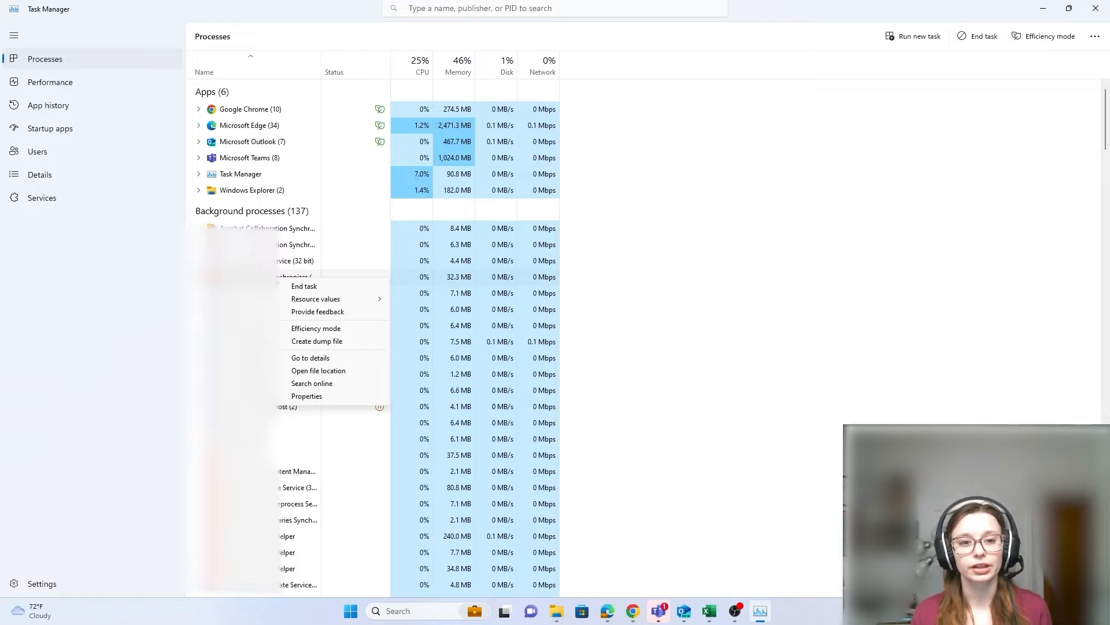
# Search online for the Adobe Content Synchronizer process, then return to Task Manager.
pyautogui.click(311, 383)
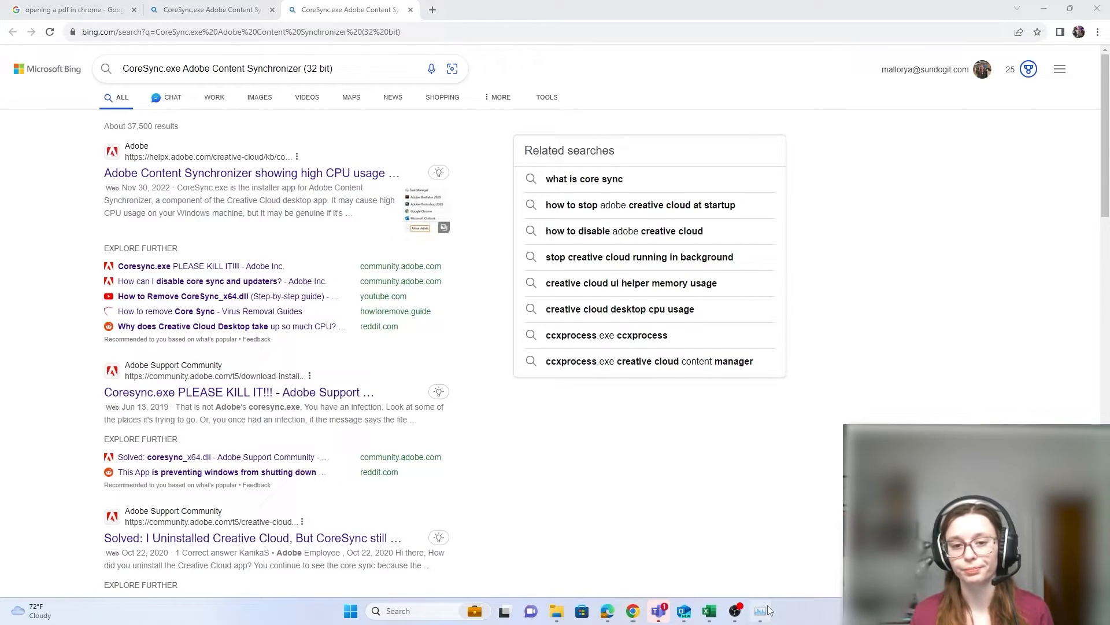
pyautogui.click(761, 611)
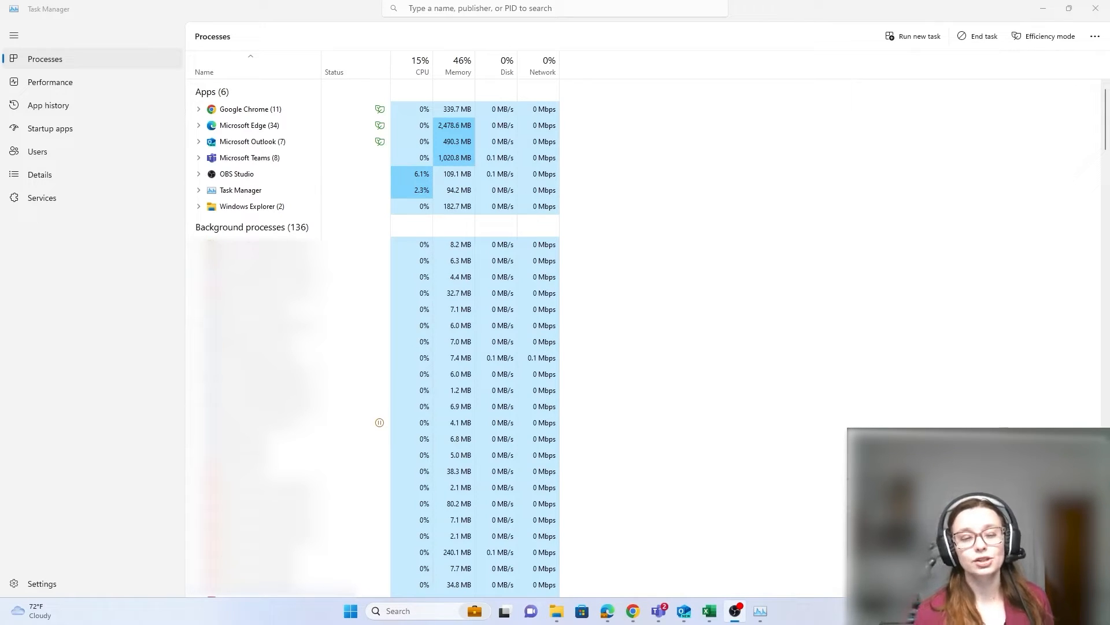
# Show the Performance page with the live CPU utilization graph.
pyautogui.click(50, 81)
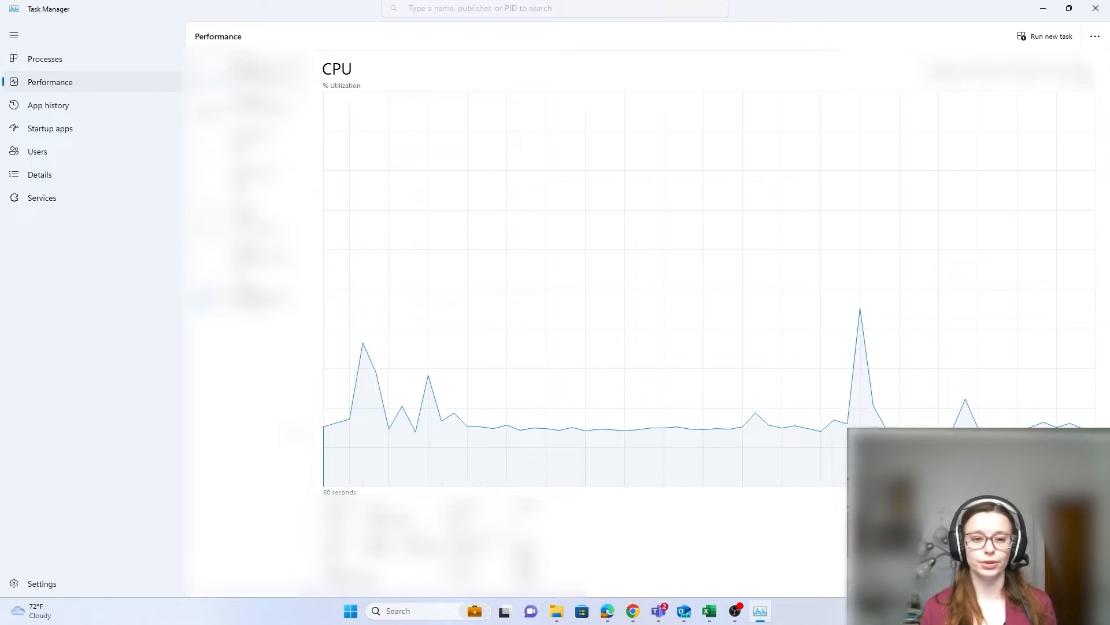
# Visit App history, then the Startup apps page.
pyautogui.click(48, 105)
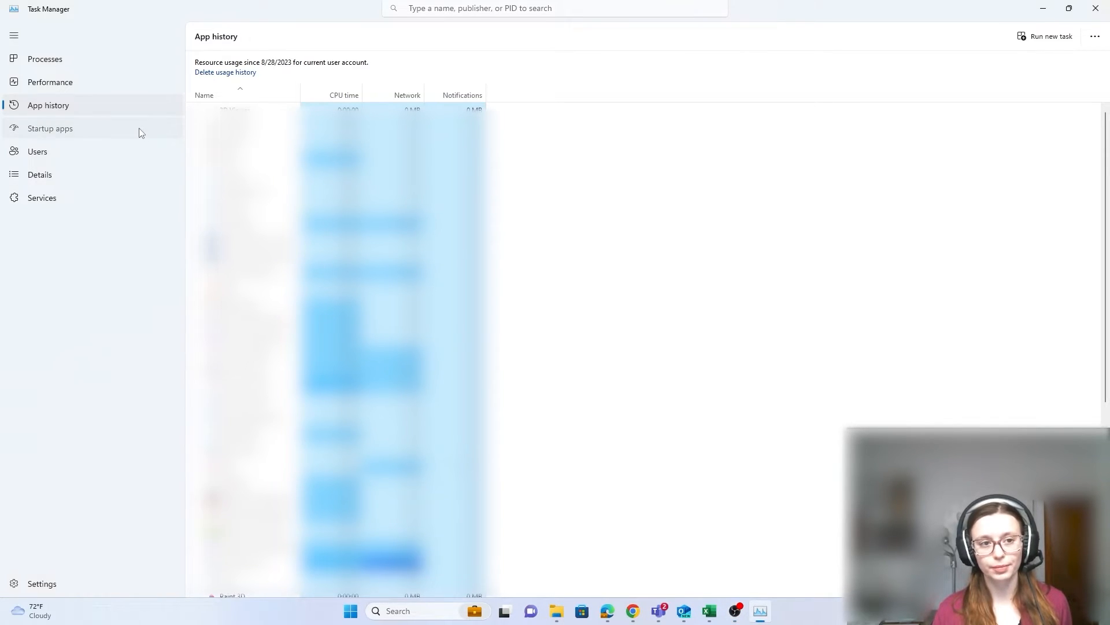
pyautogui.click(50, 128)
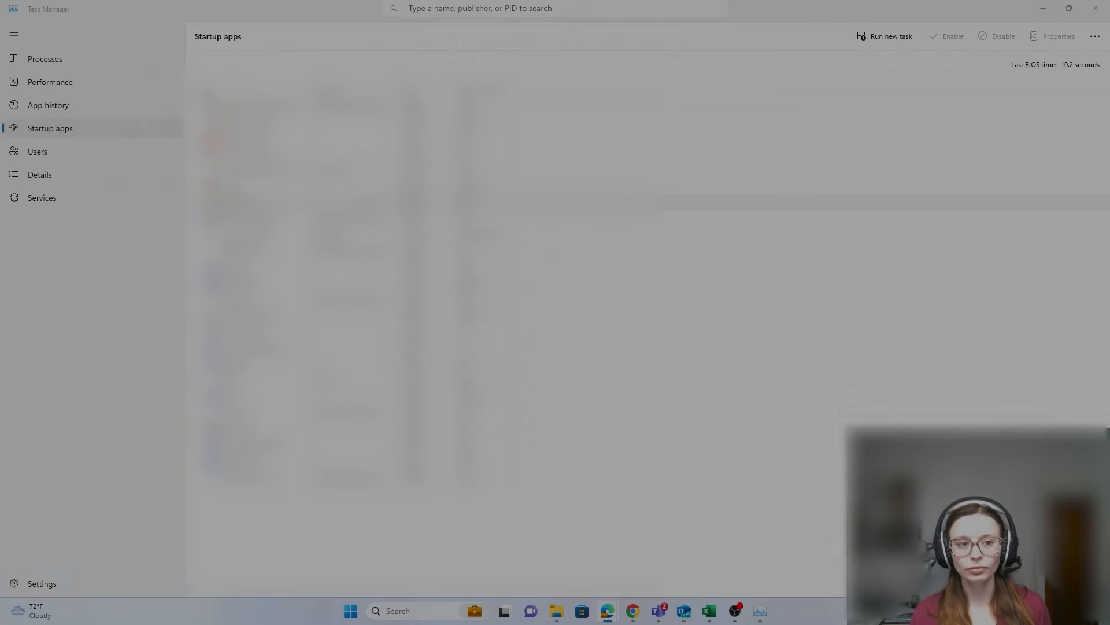
# Visit the Users, Details and Services pages in turn.
pyautogui.click(37, 151)
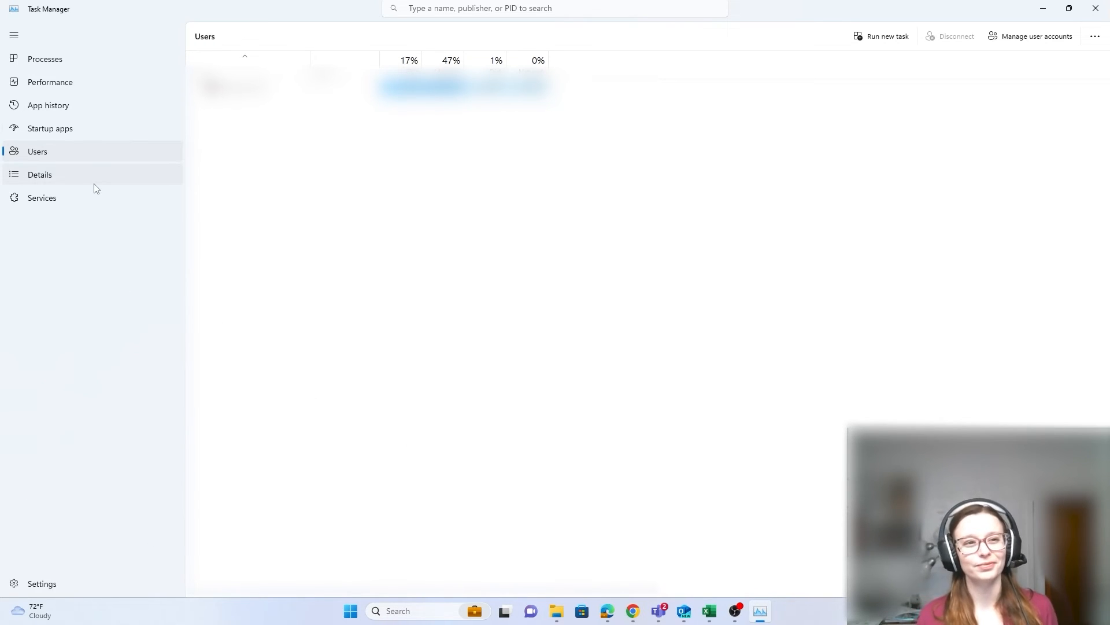
pyautogui.click(40, 174)
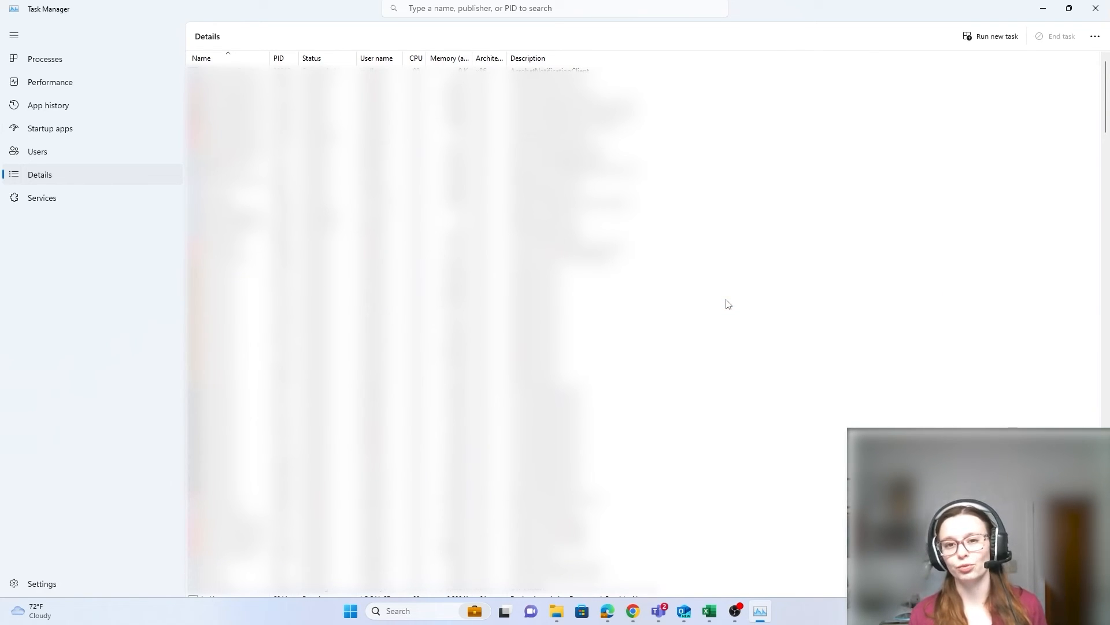
pyautogui.moveTo(158, 181)
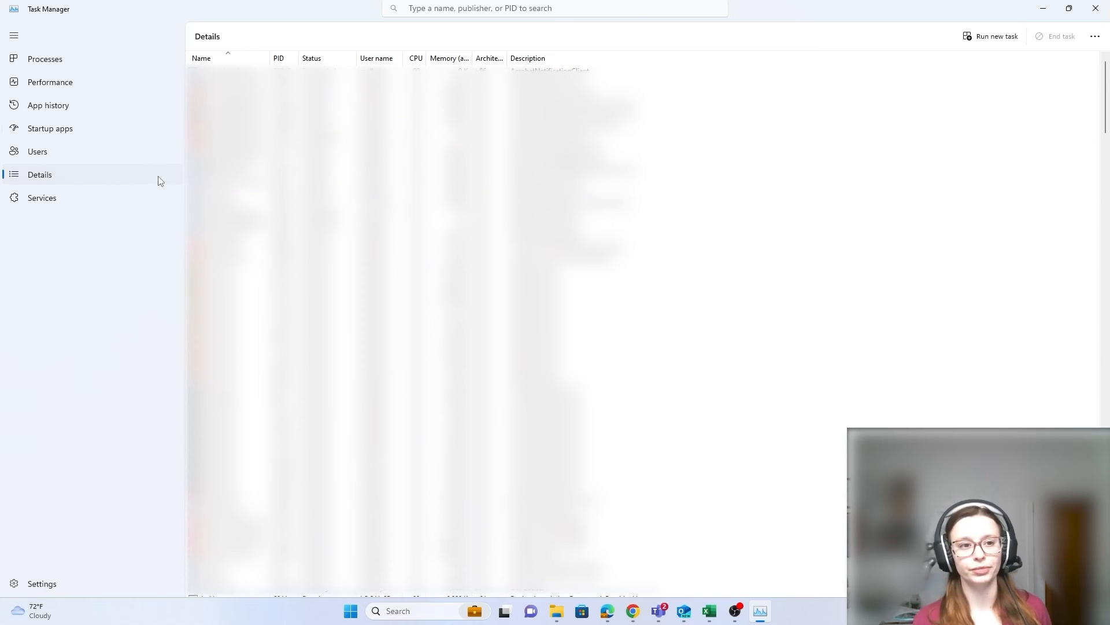
pyautogui.click(41, 198)
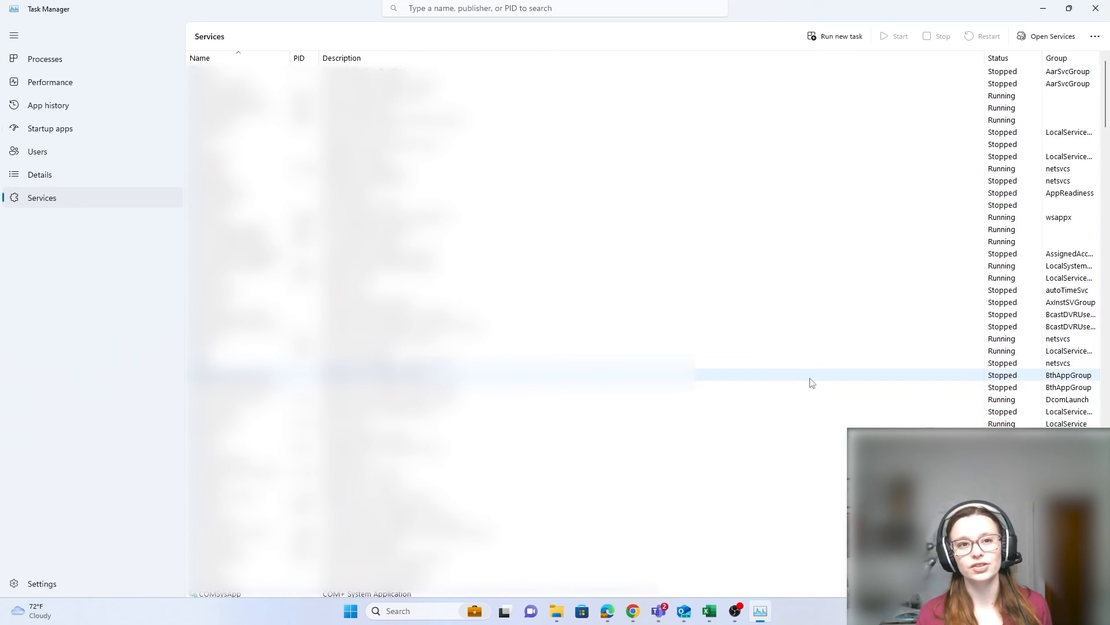